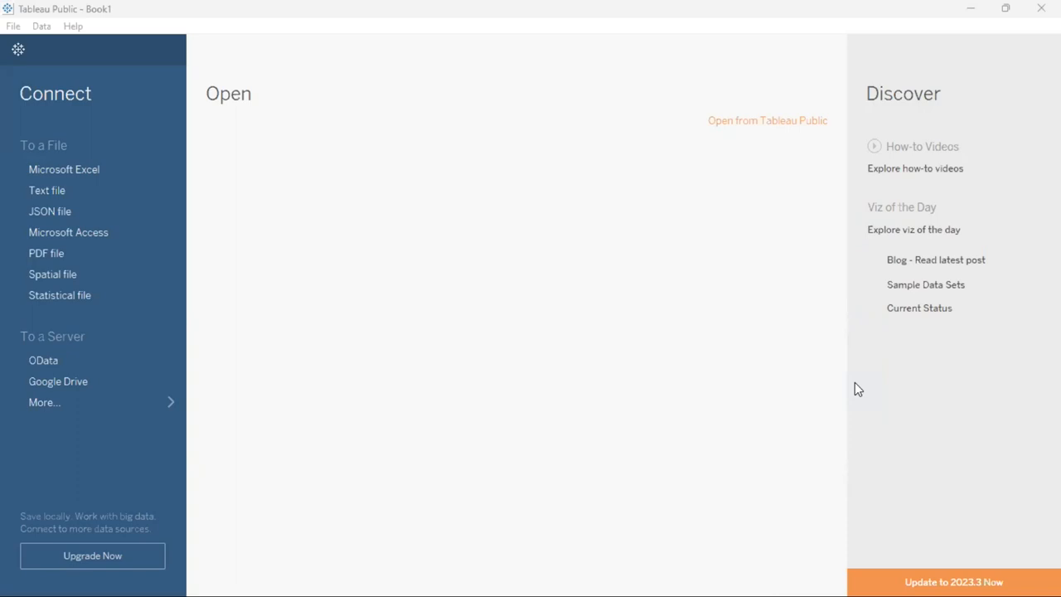
mouse_move(869, 579)
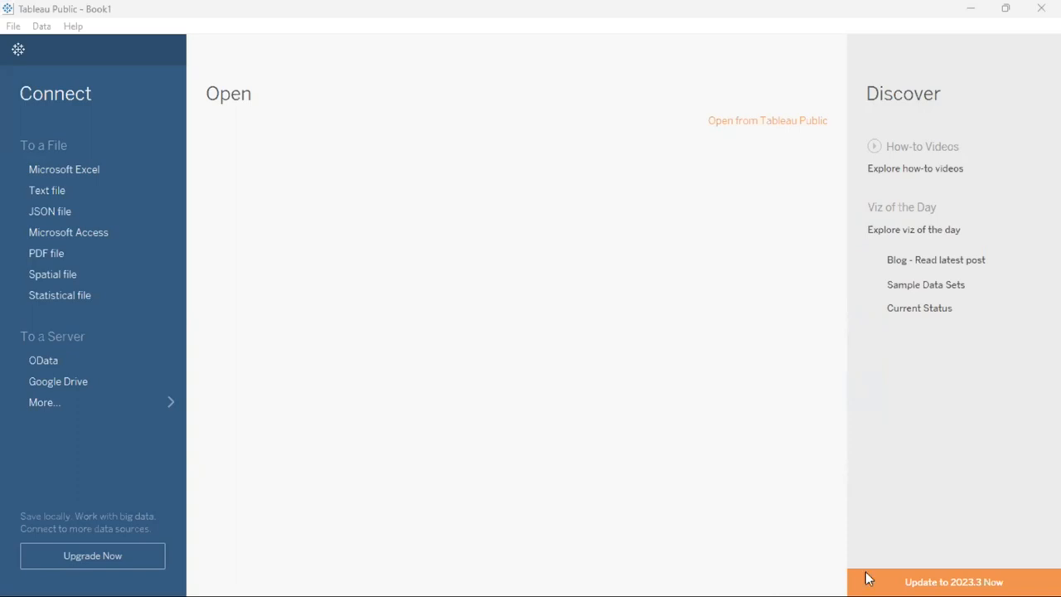
mouse_move(849, 573)
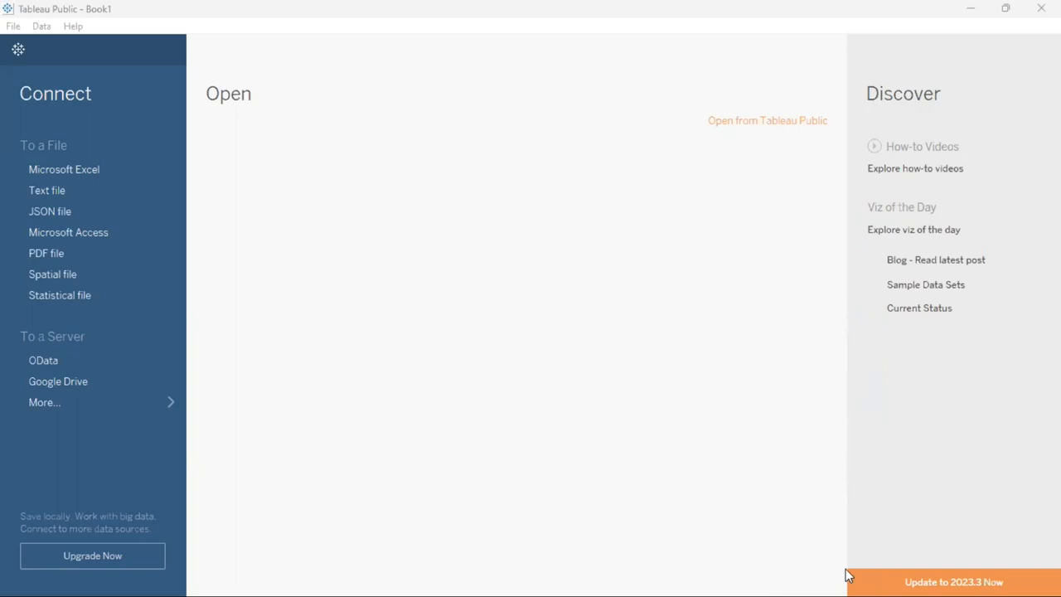
mouse_move(461, 308)
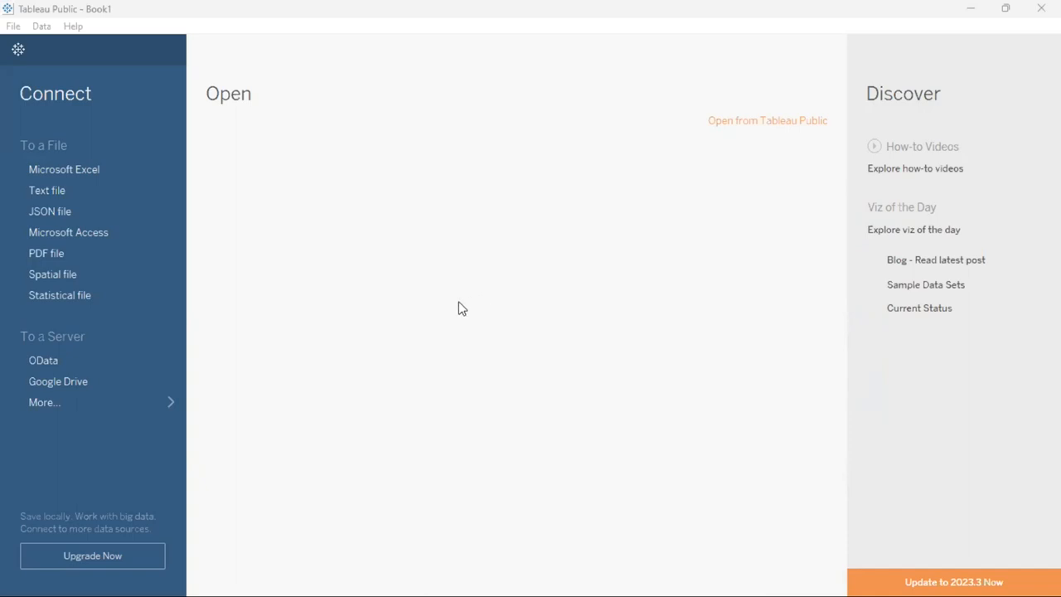
mouse_move(242, 577)
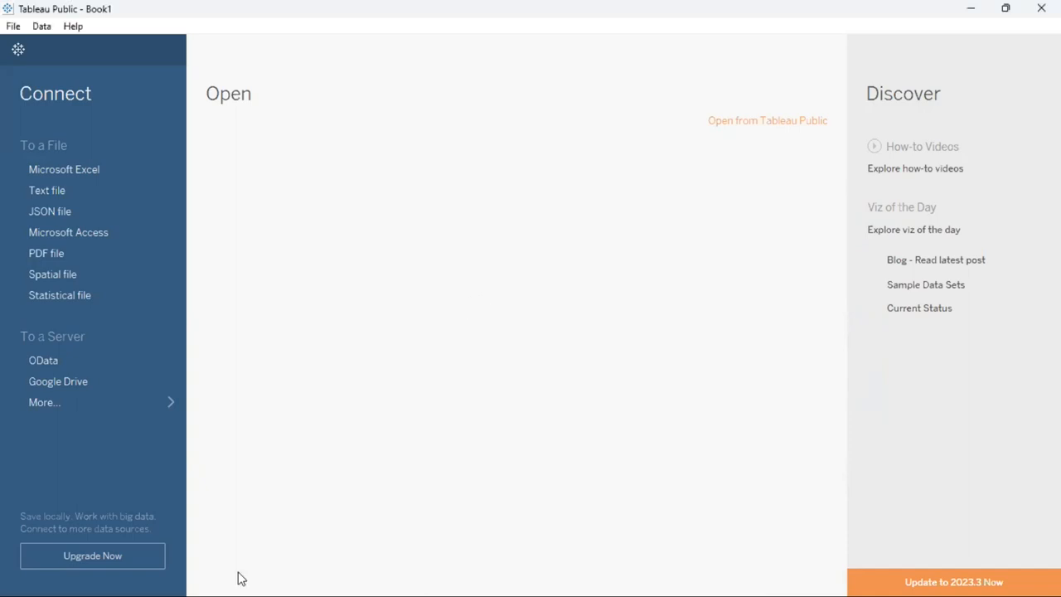
mouse_move(223, 577)
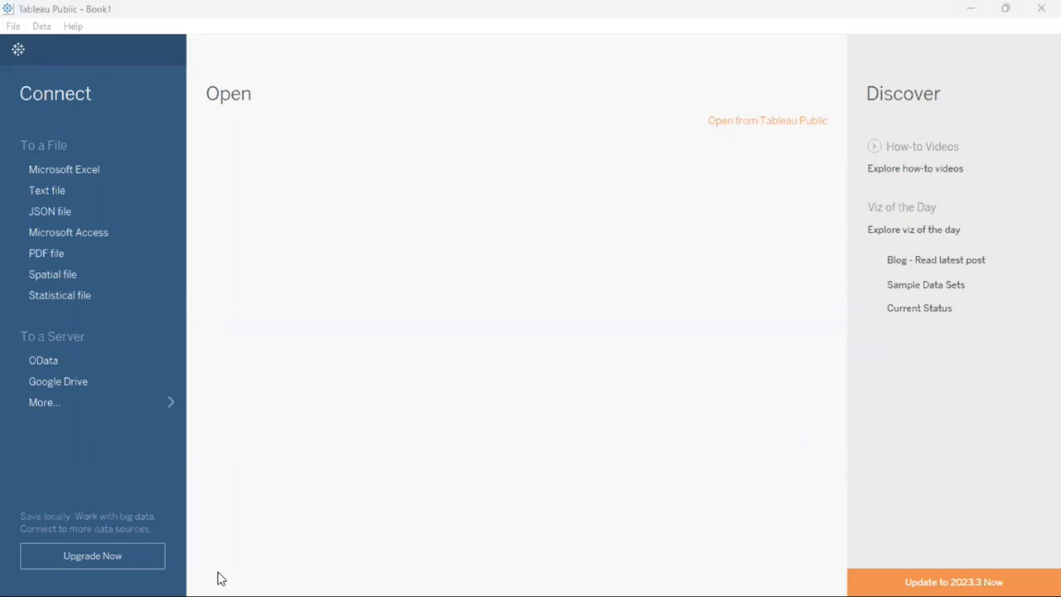
mouse_move(285, 272)
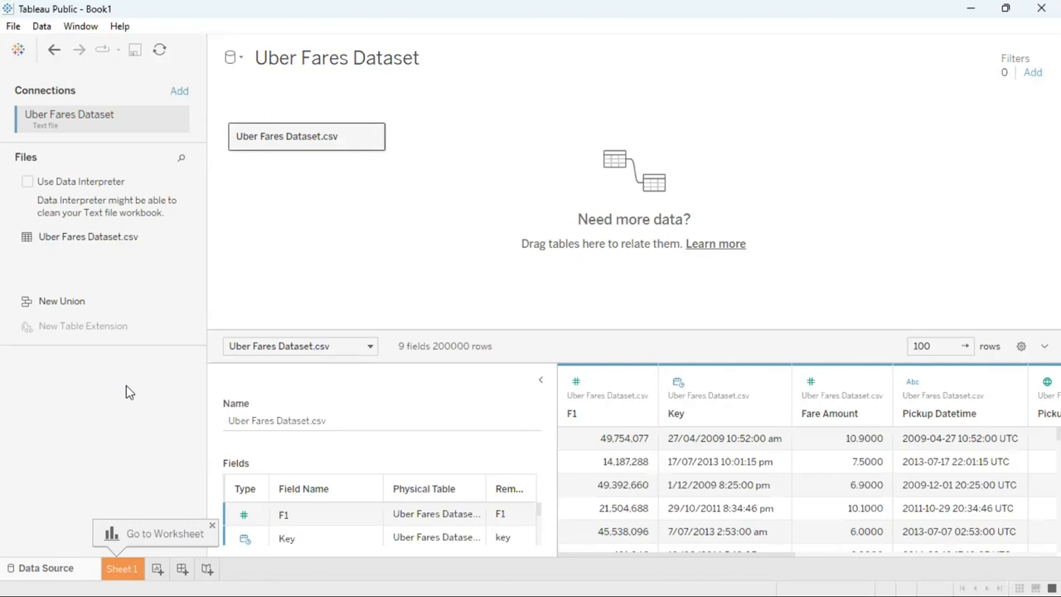
mouse_move(418, 252)
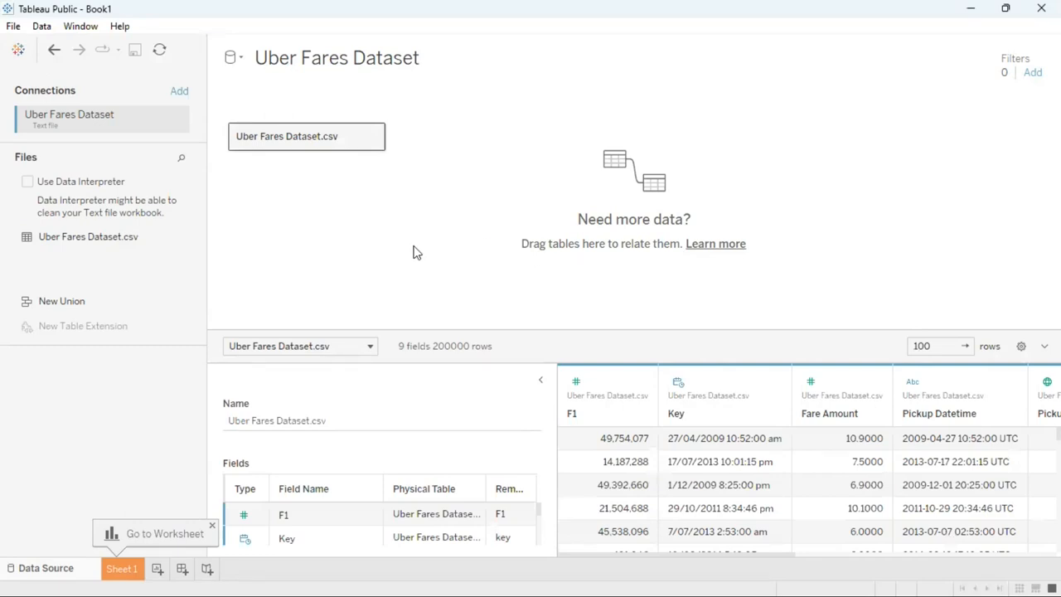
mouse_move(397, 252)
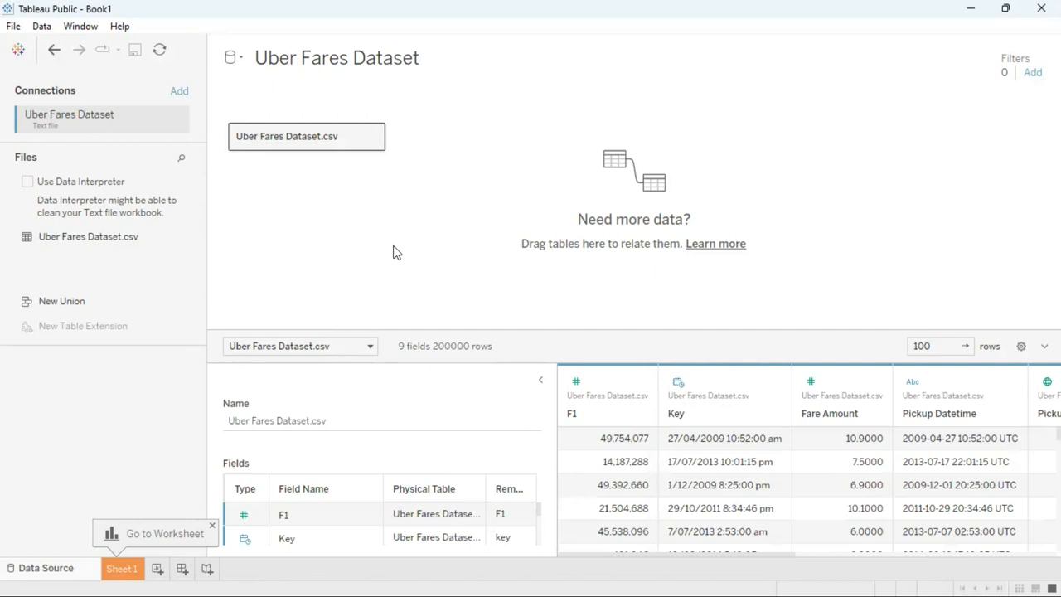
mouse_move(584, 321)
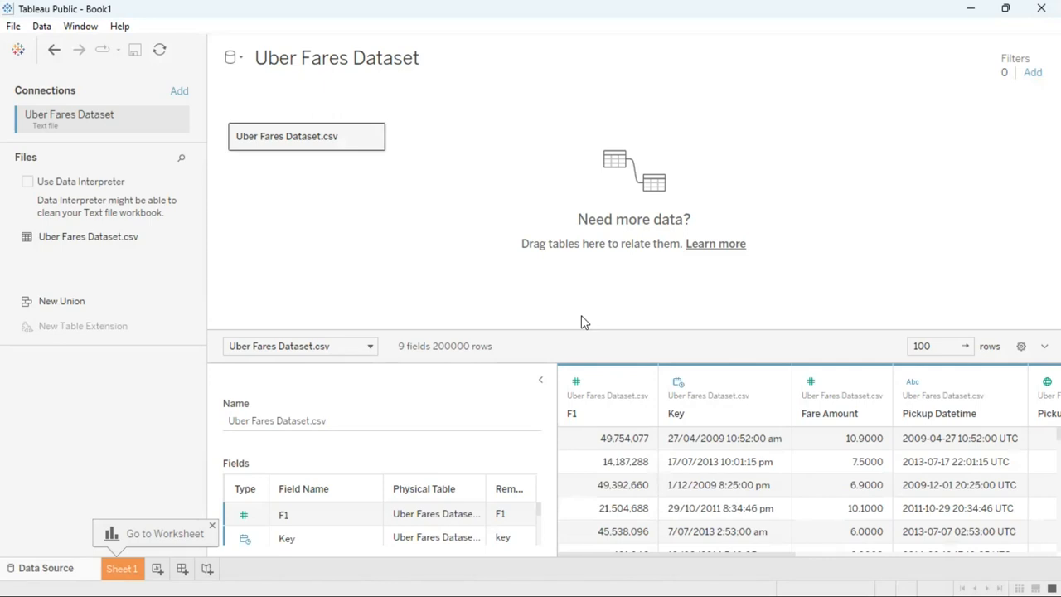
mouse_move(756, 319)
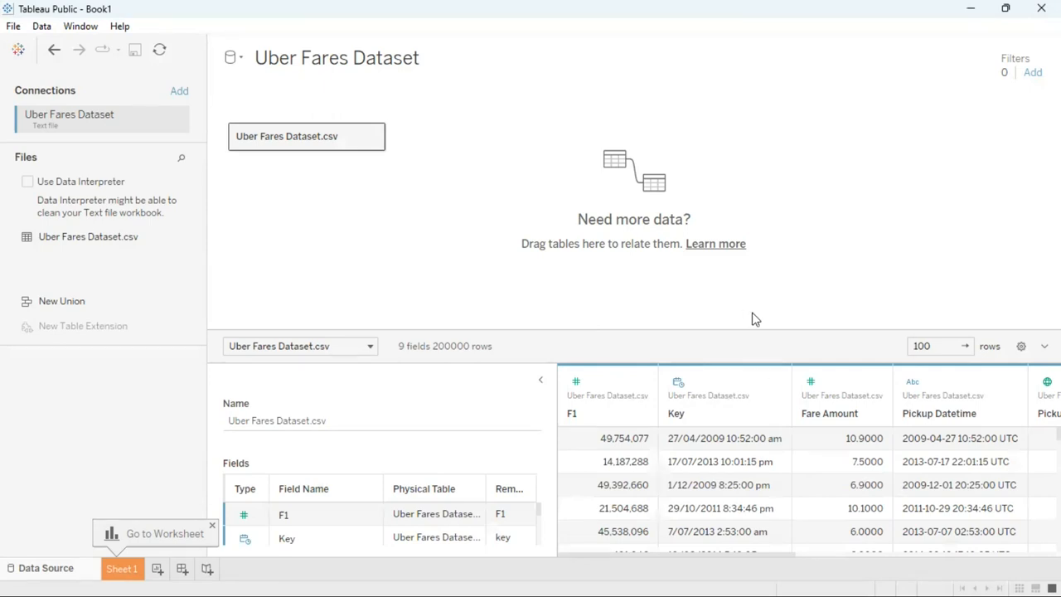
mouse_move(181, 315)
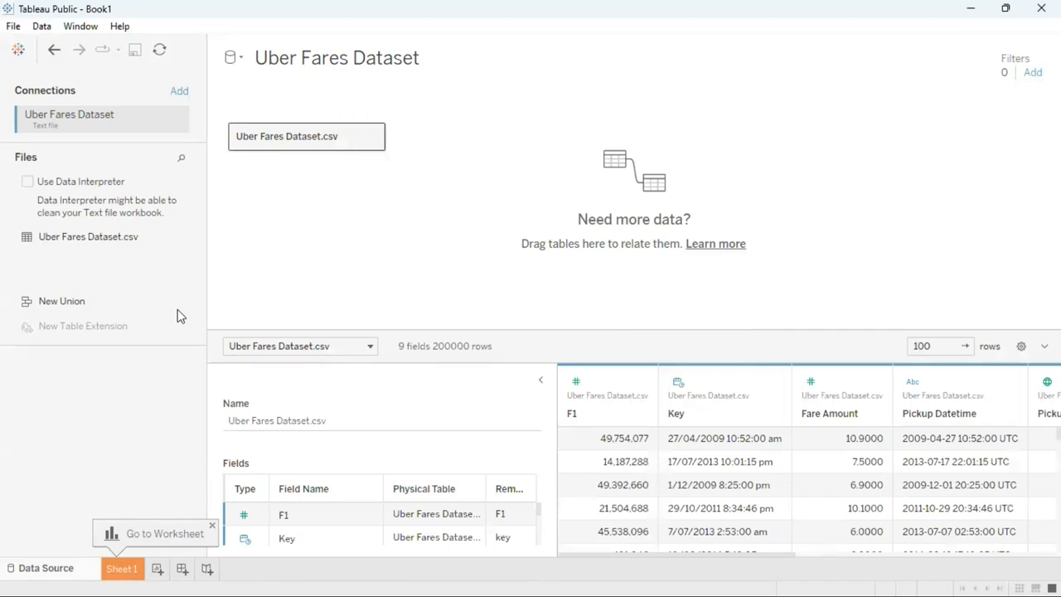
mouse_move(123, 569)
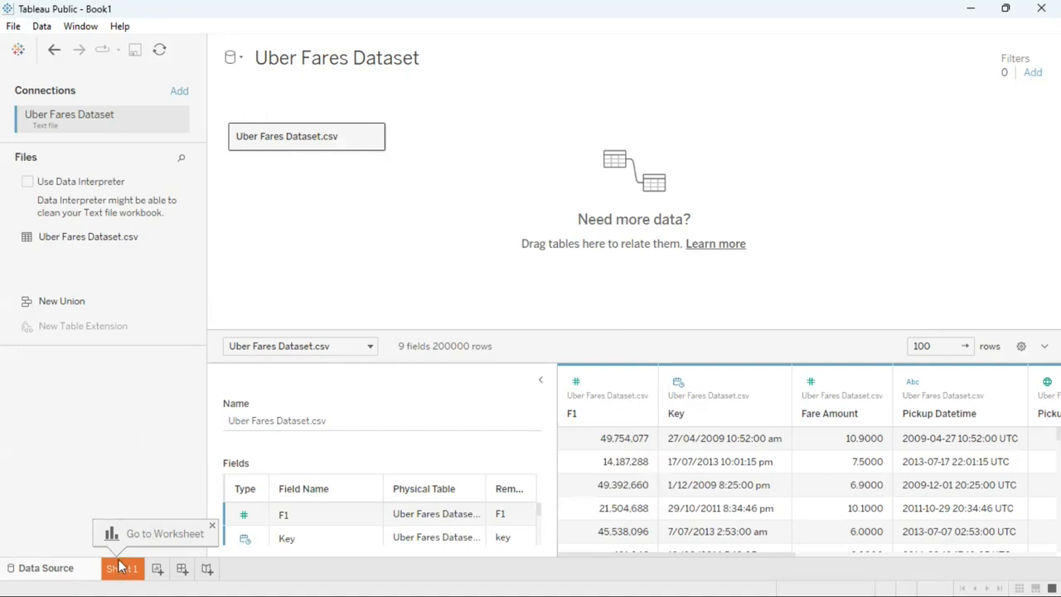
Review the record count, F1, Dropoff Latitude and Fare Amount fields on empty Sheet 1
click(123, 567)
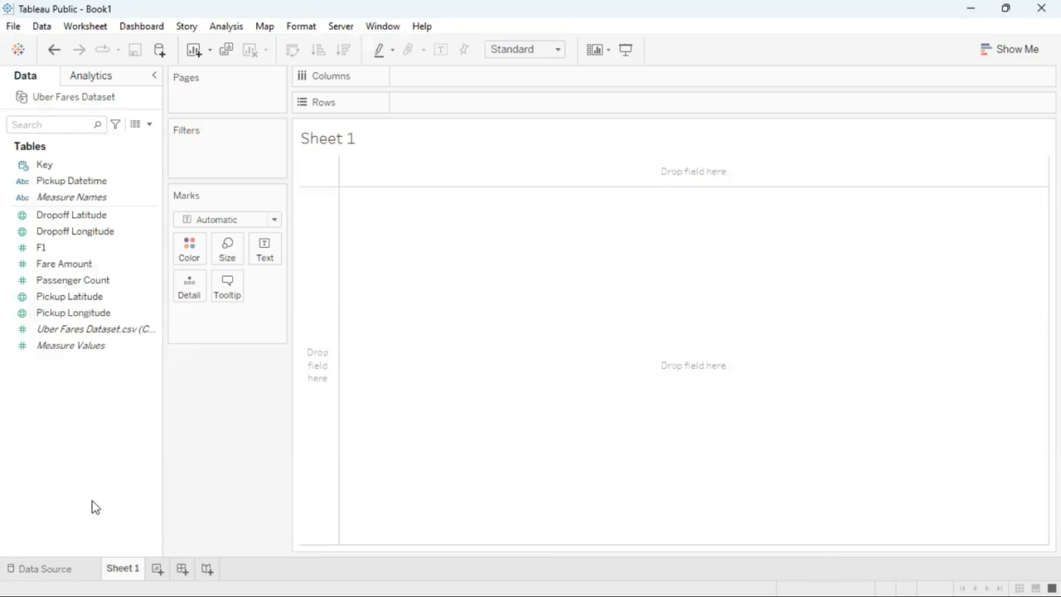
mouse_move(88, 429)
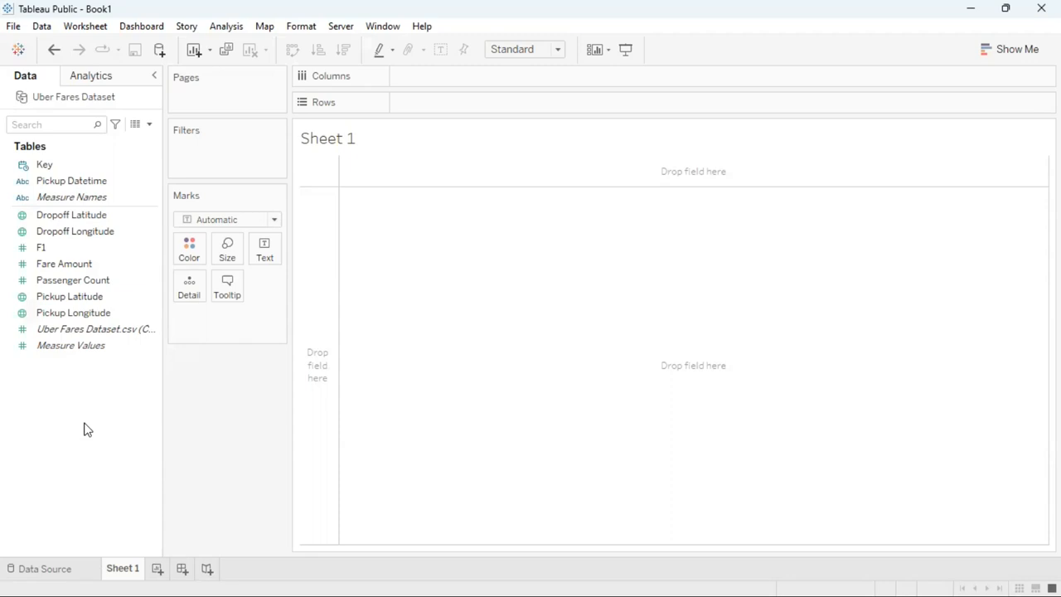
click(92, 328)
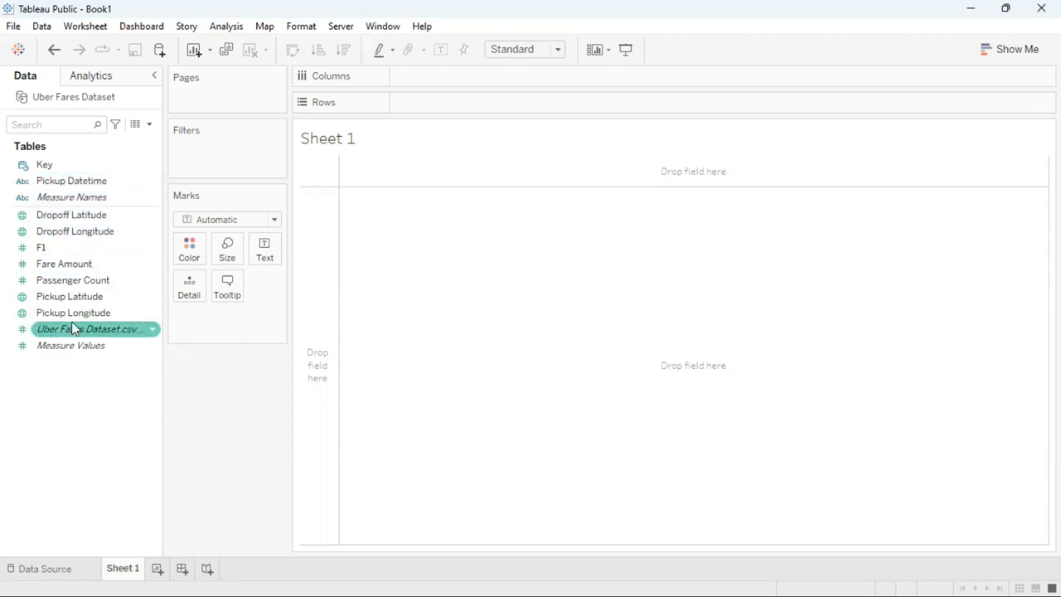
click(41, 248)
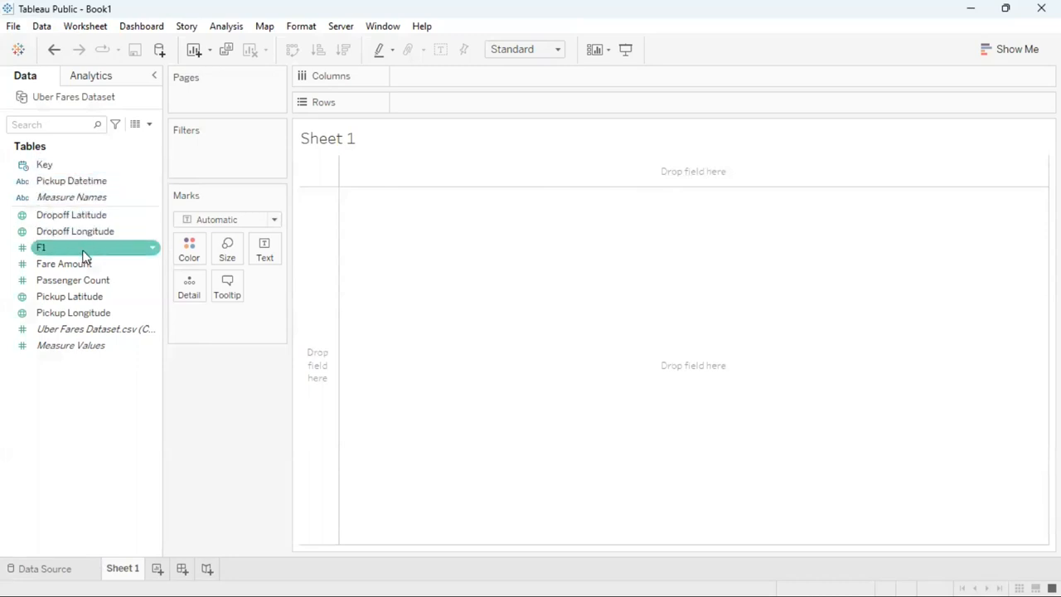
click(72, 216)
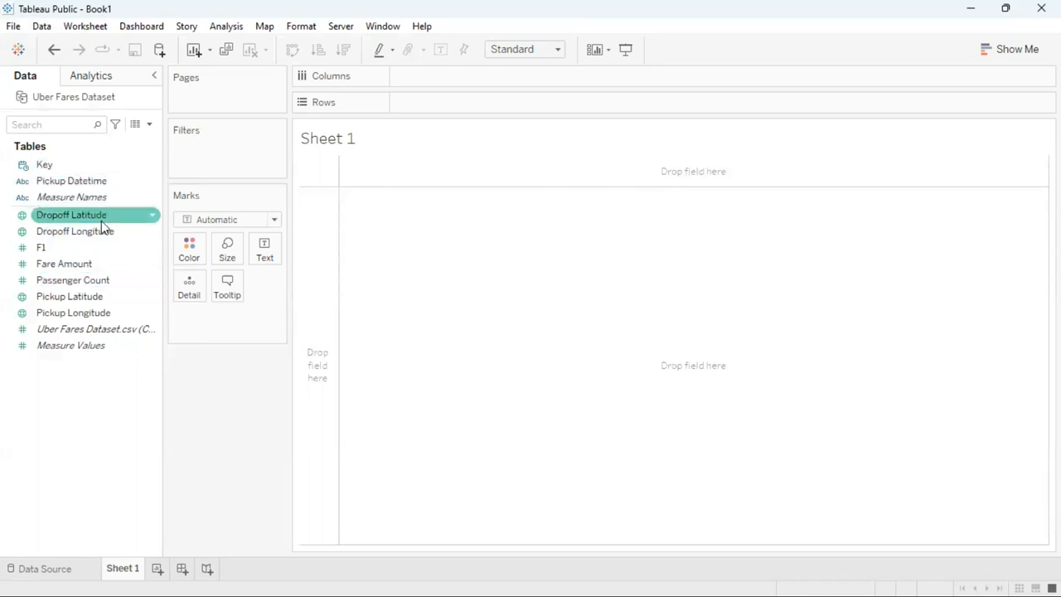
mouse_move(113, 394)
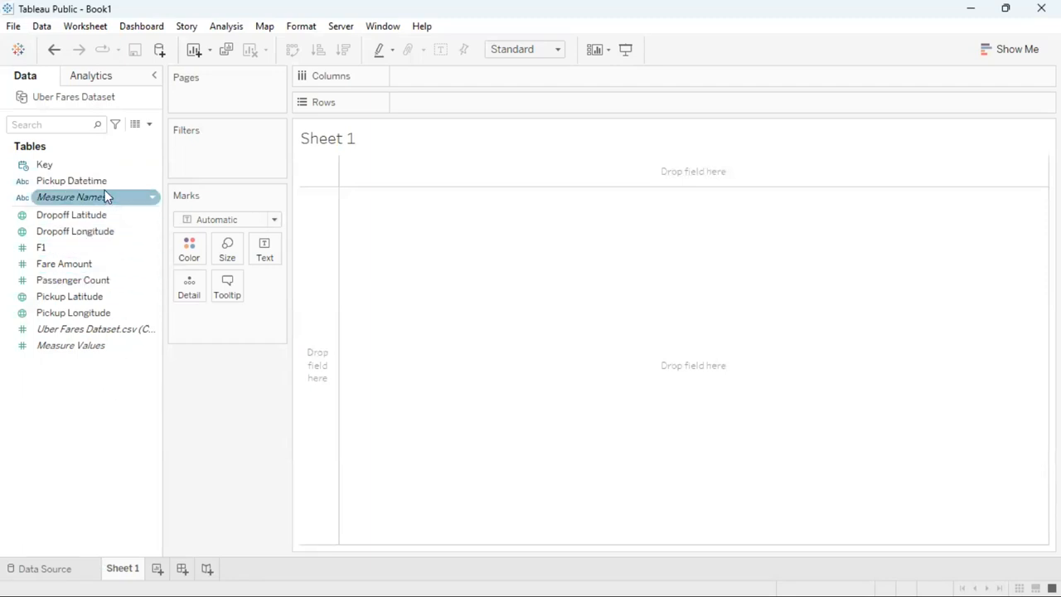
click(63, 264)
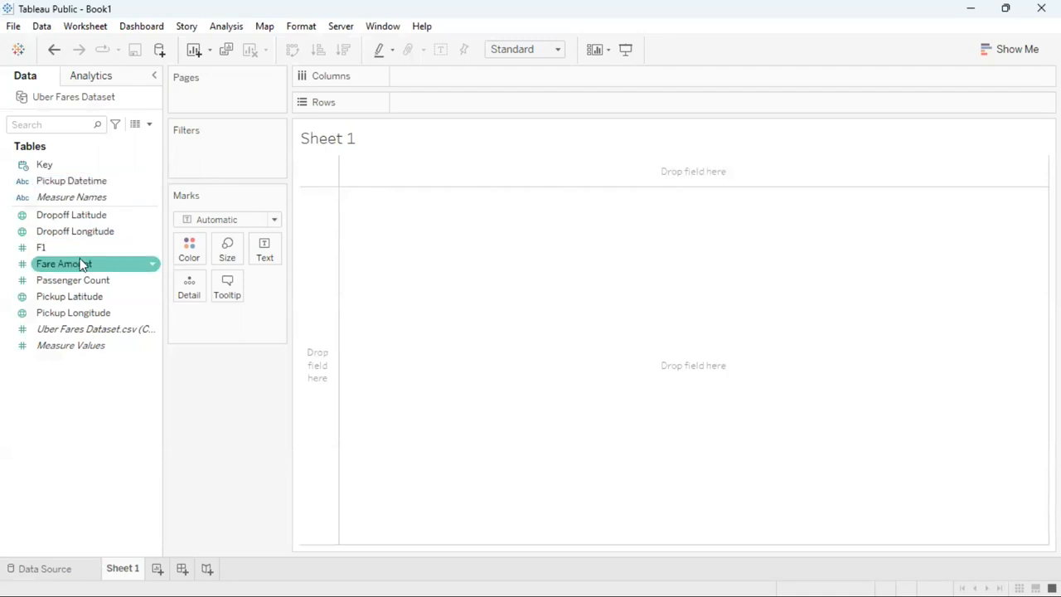
mouse_move(183, 322)
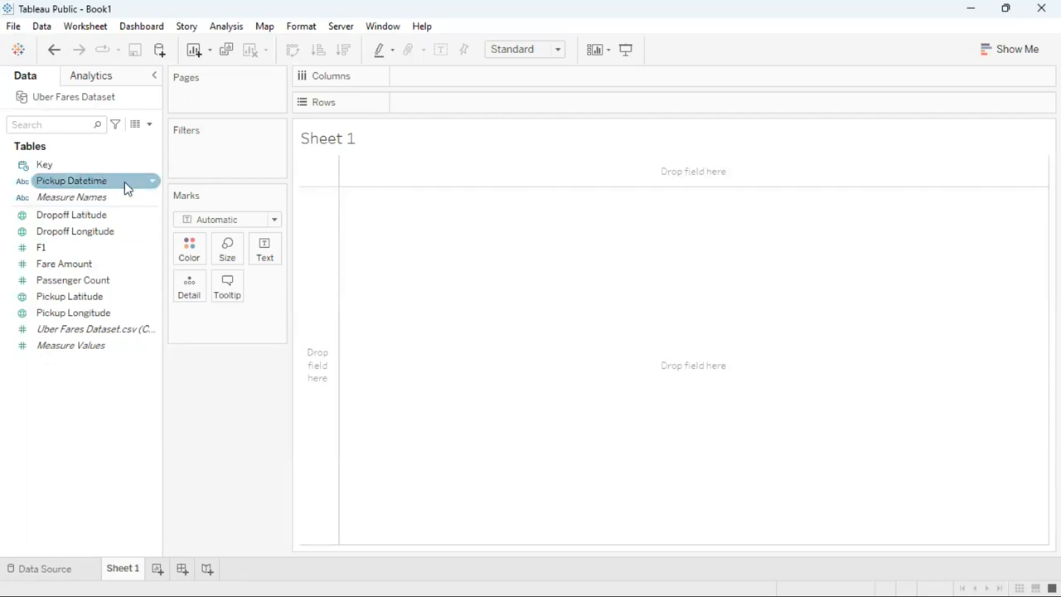
mouse_move(154, 182)
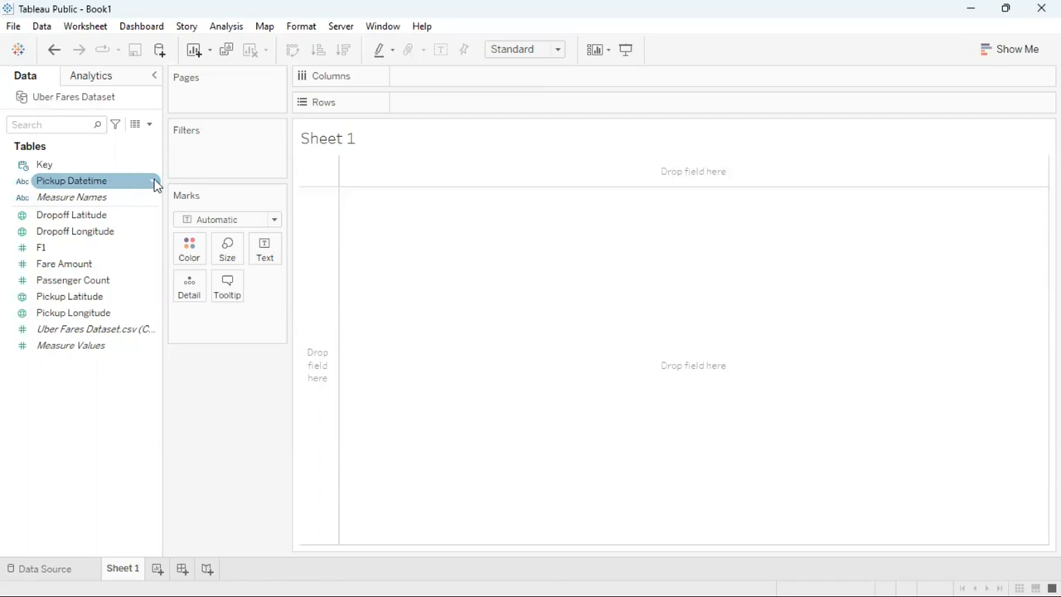
mouse_move(125, 182)
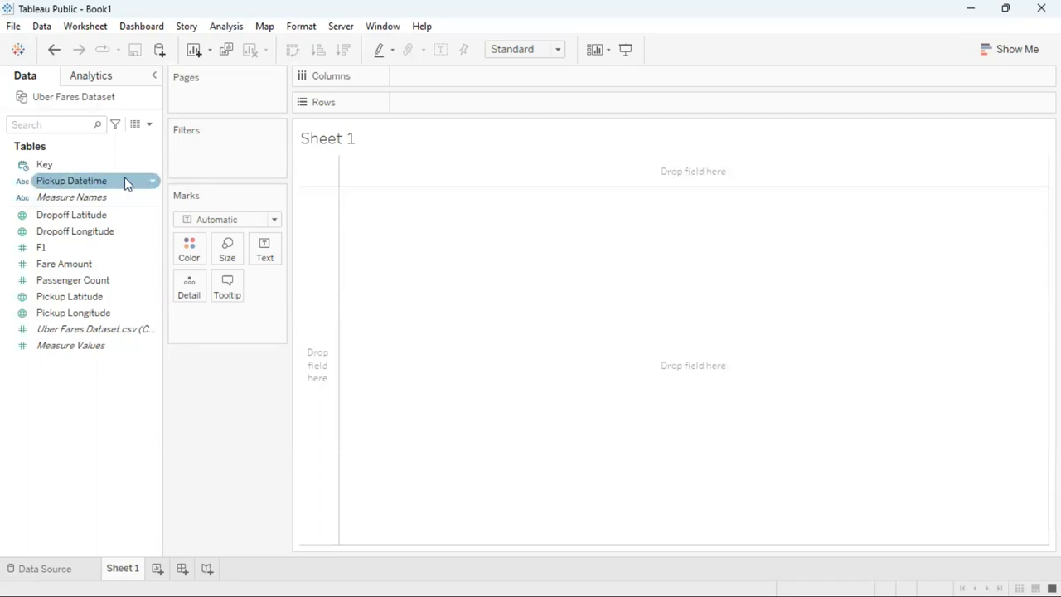
mouse_move(154, 186)
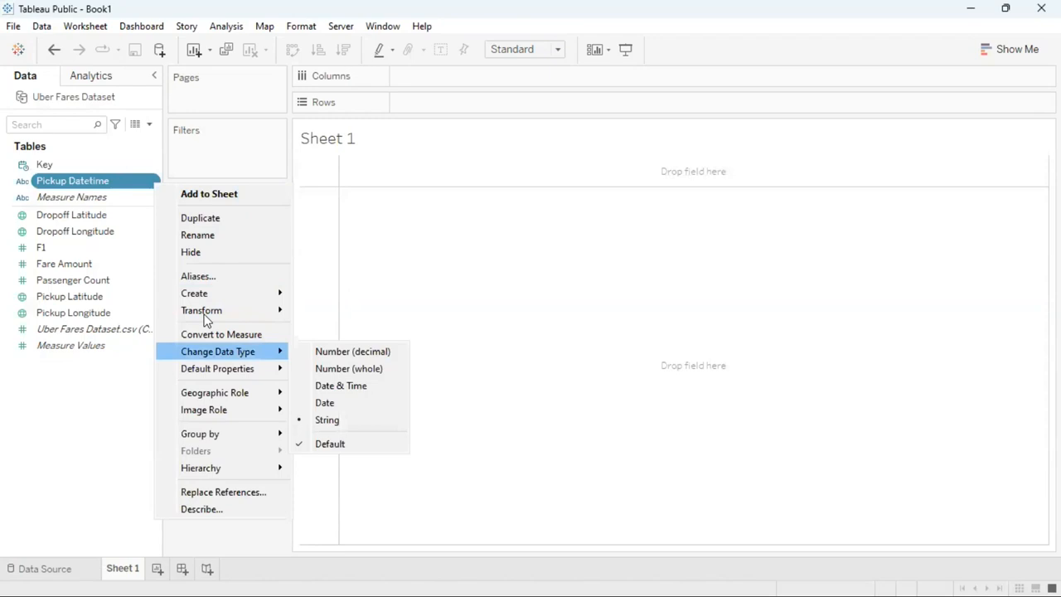
mouse_move(341, 384)
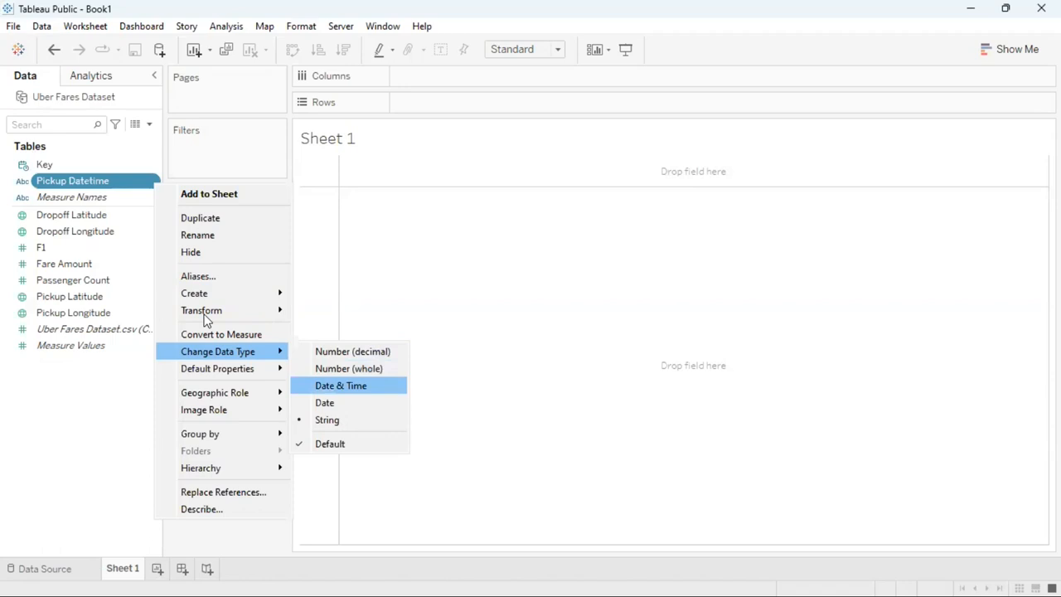
Change Pickup Datetime's data type from text to Date & Time
click(341, 385)
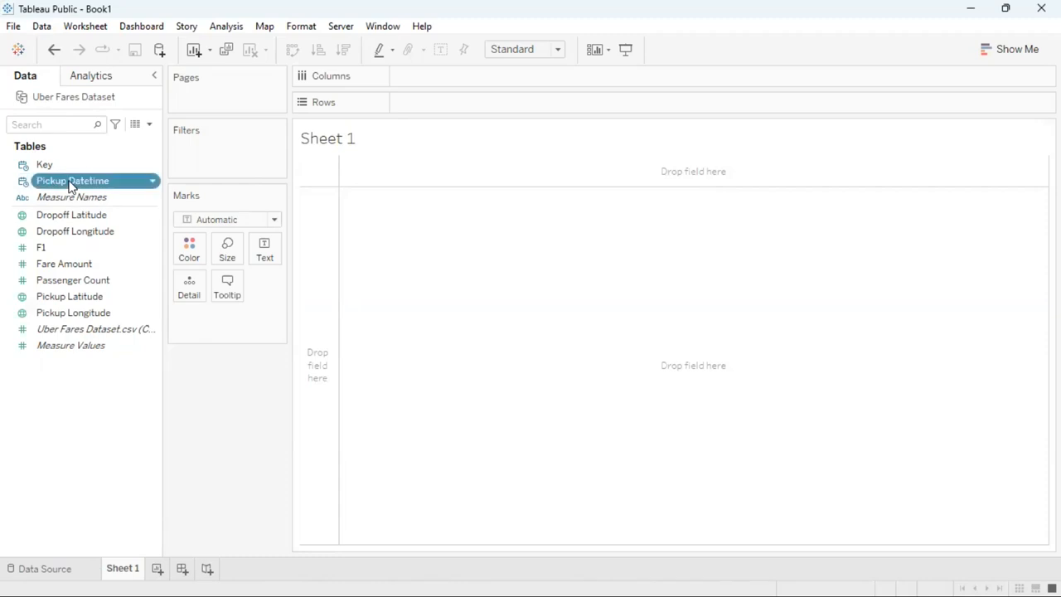
Place Pickup Datetime on Rows, listing pickup years 2009 through 2015
drag(73, 180, 448, 101)
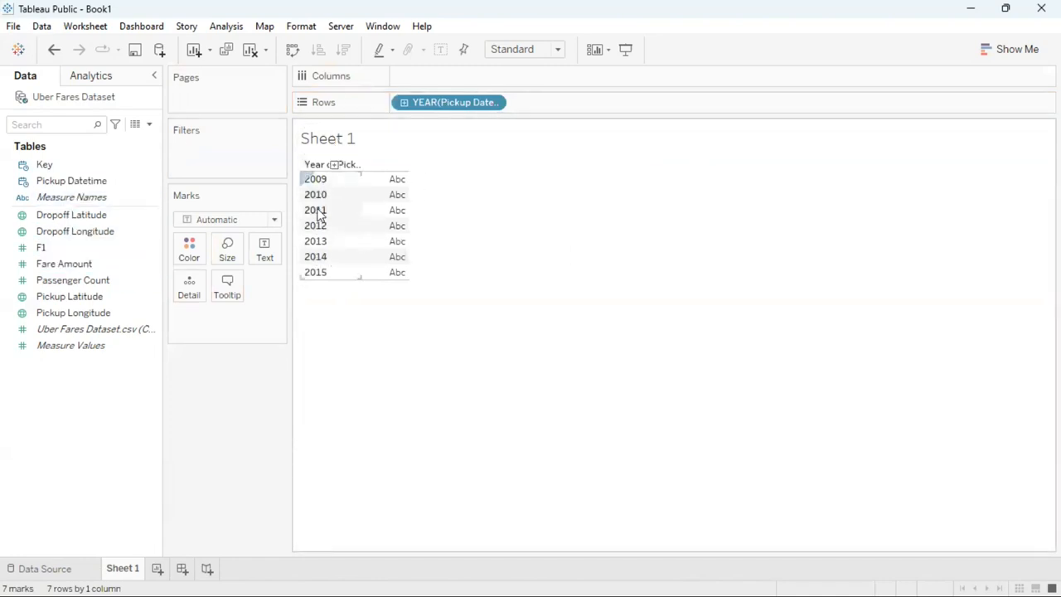
mouse_move(322, 274)
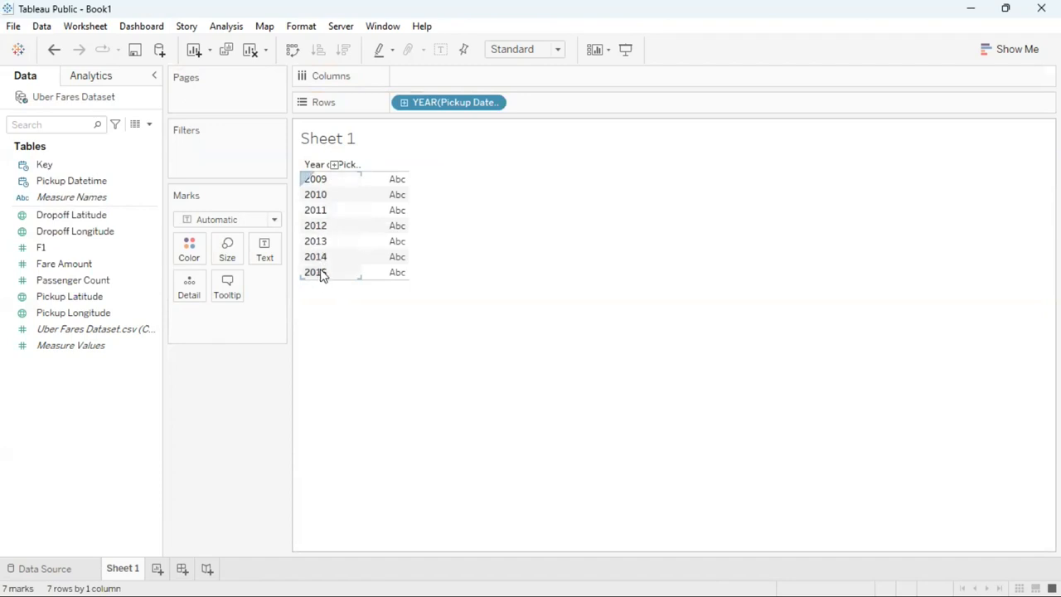
mouse_move(345, 262)
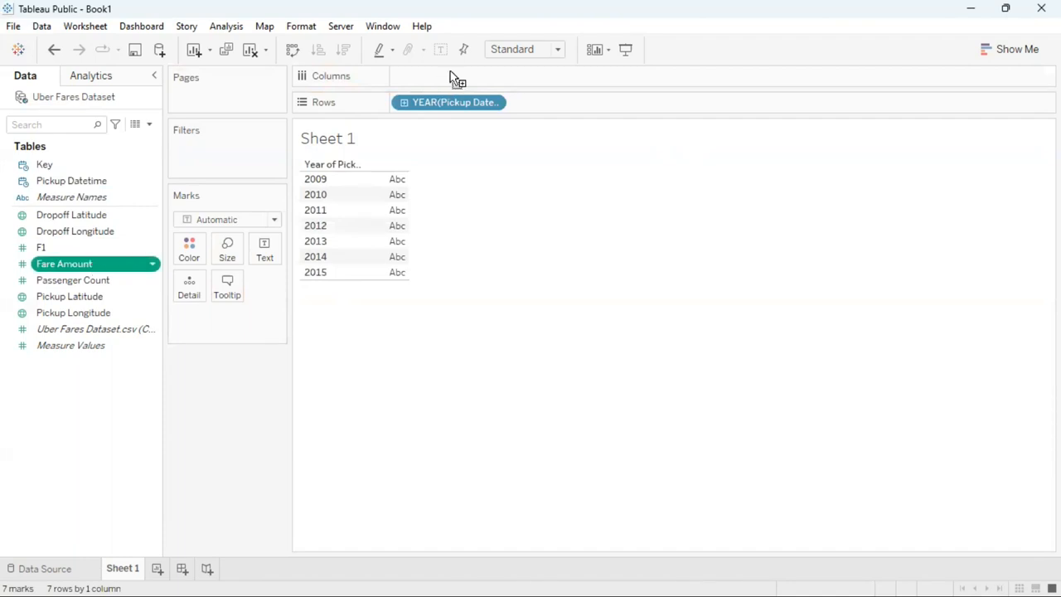
Add SUM(Fare Amount) on Columns, plotting yearly totals peaking near 400K
drag(63, 264, 448, 76)
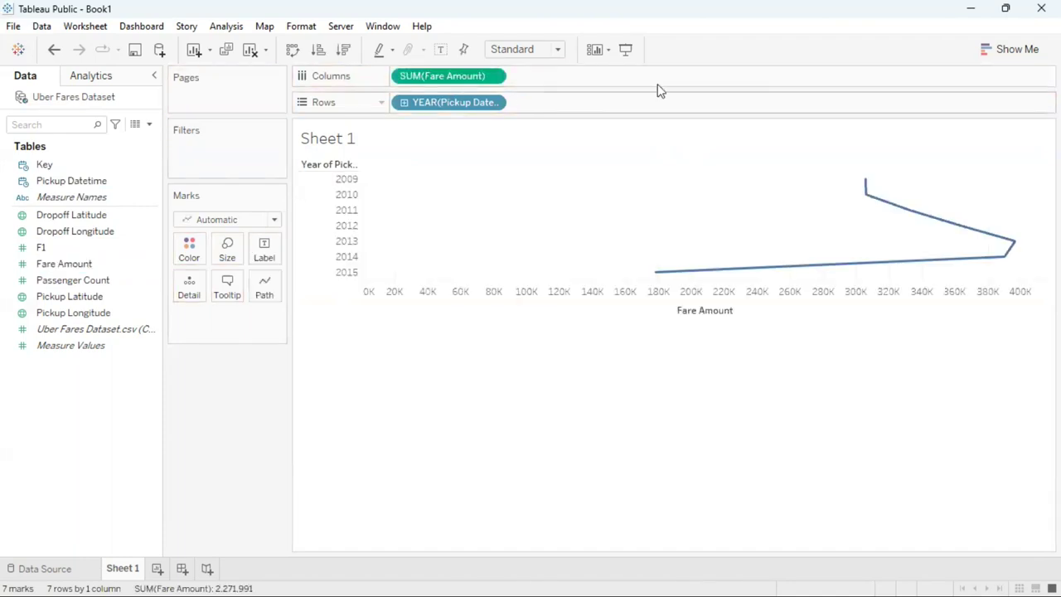
mouse_move(837, 279)
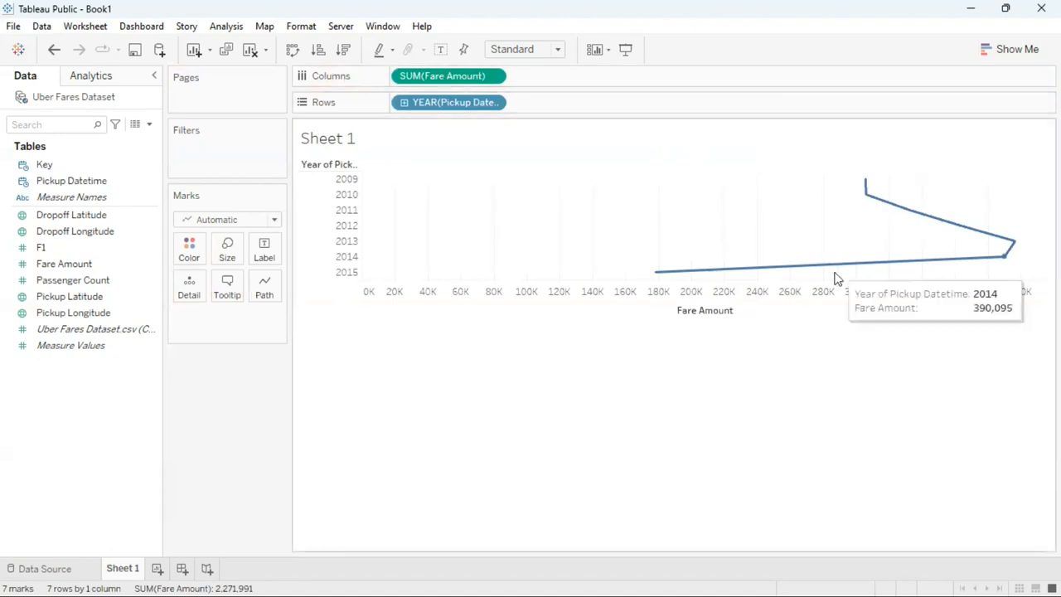
mouse_move(953, 358)
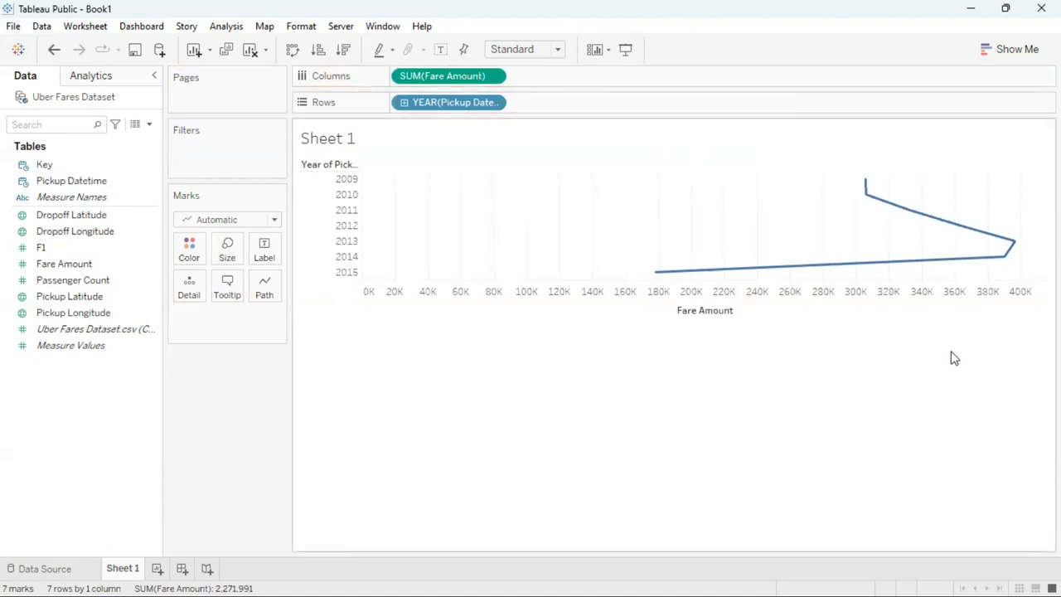
mouse_move(1014, 58)
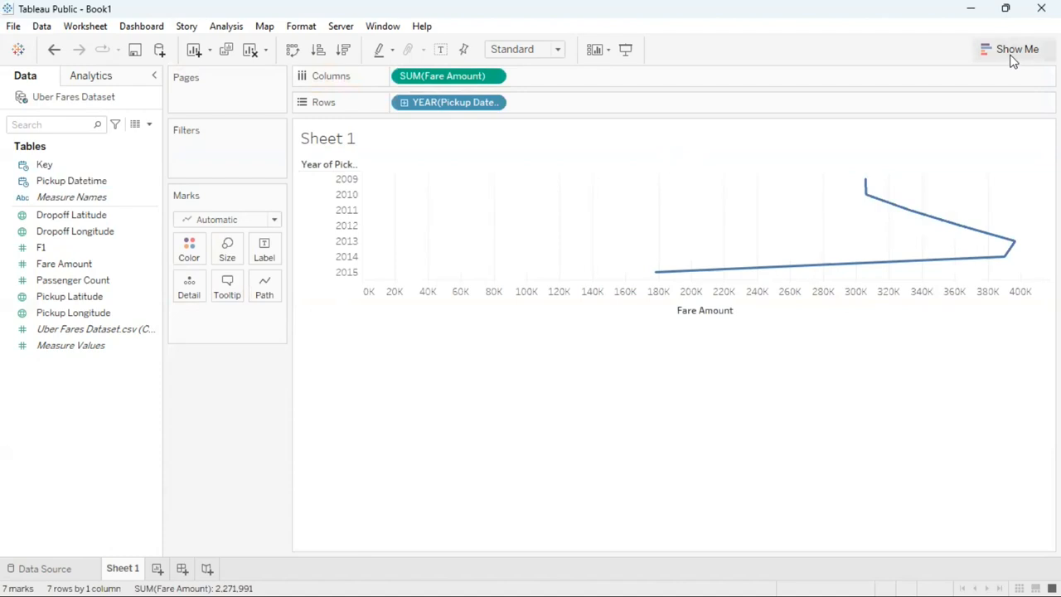
mouse_move(1018, 50)
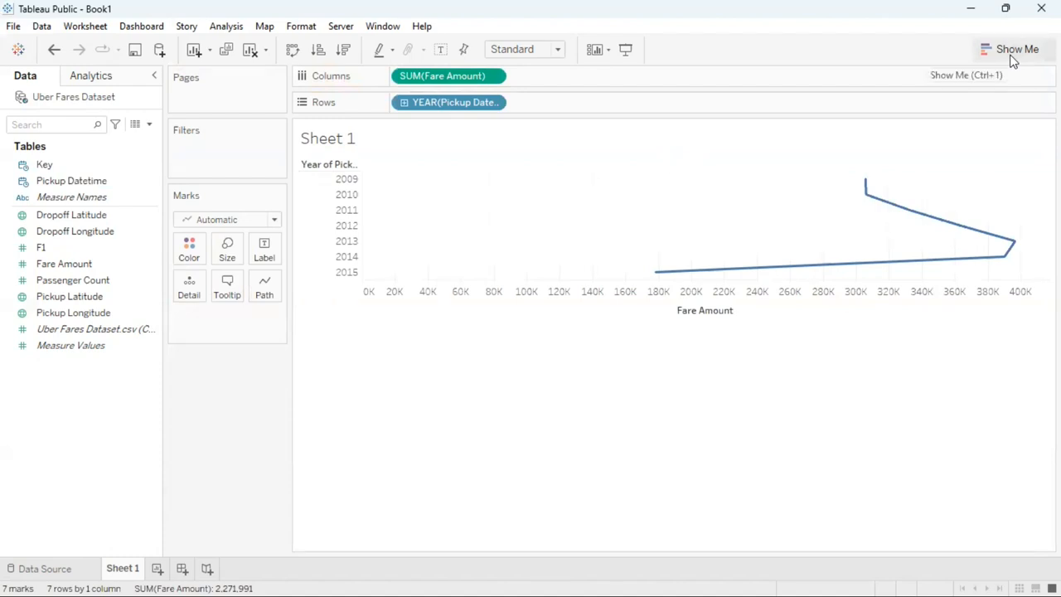
Switch the yearly fare totals to horizontal bars via Show Me
click(1018, 50)
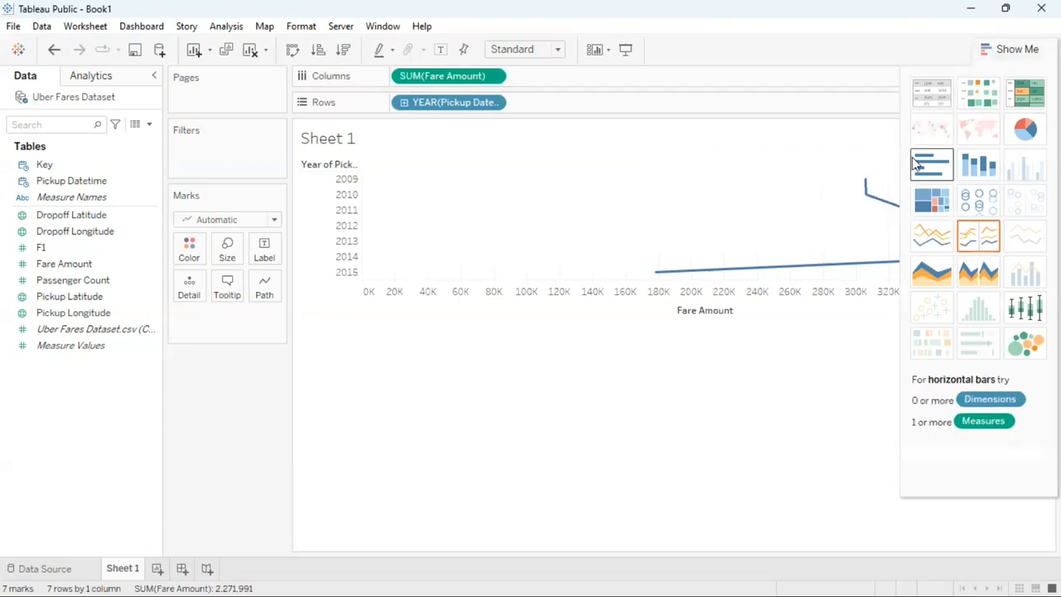
mouse_move(922, 164)
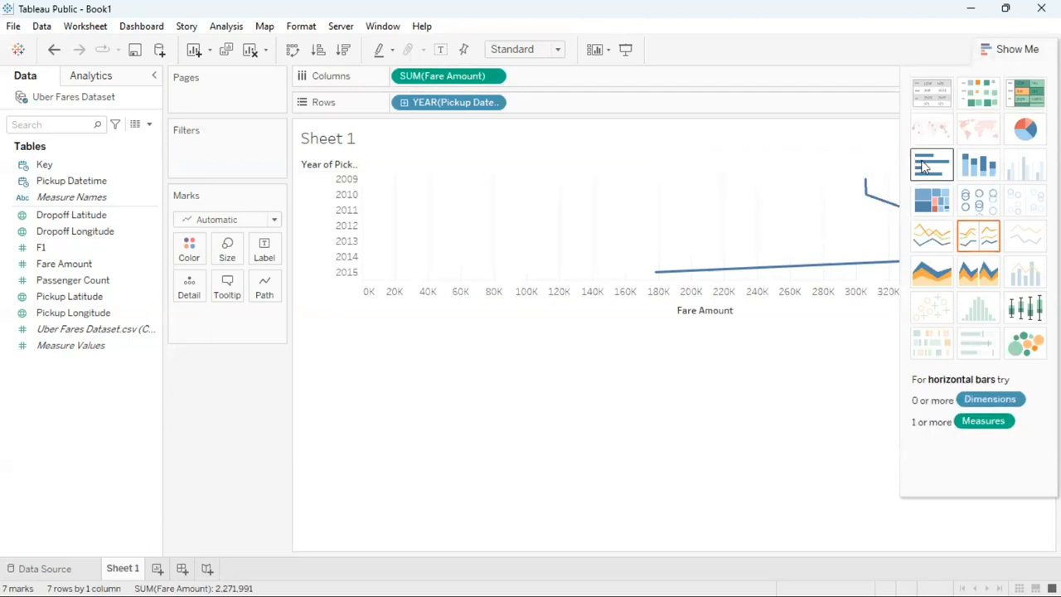
click(932, 164)
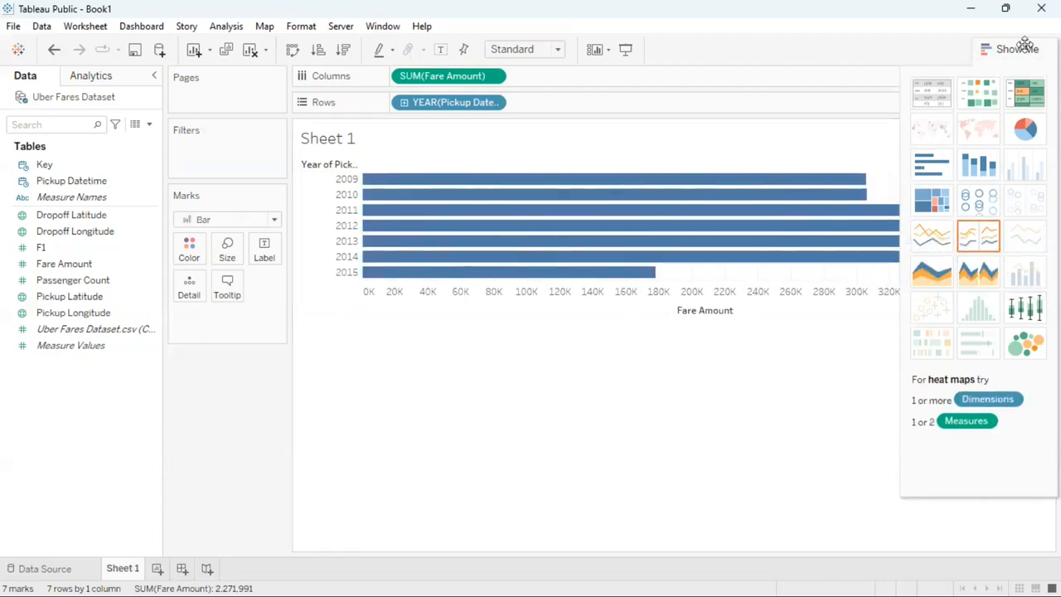
click(1016, 48)
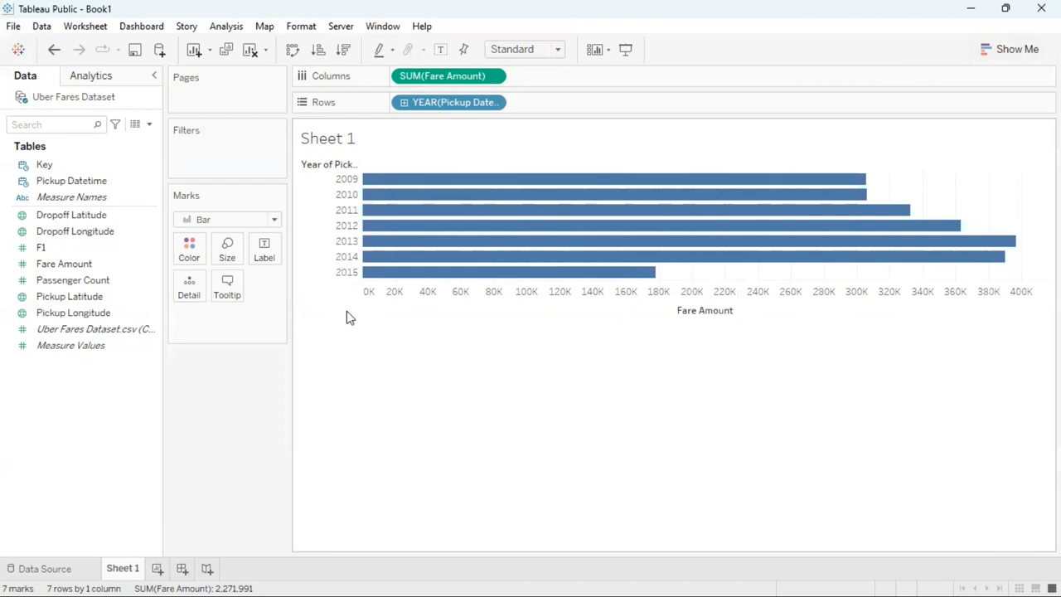
mouse_move(830, 577)
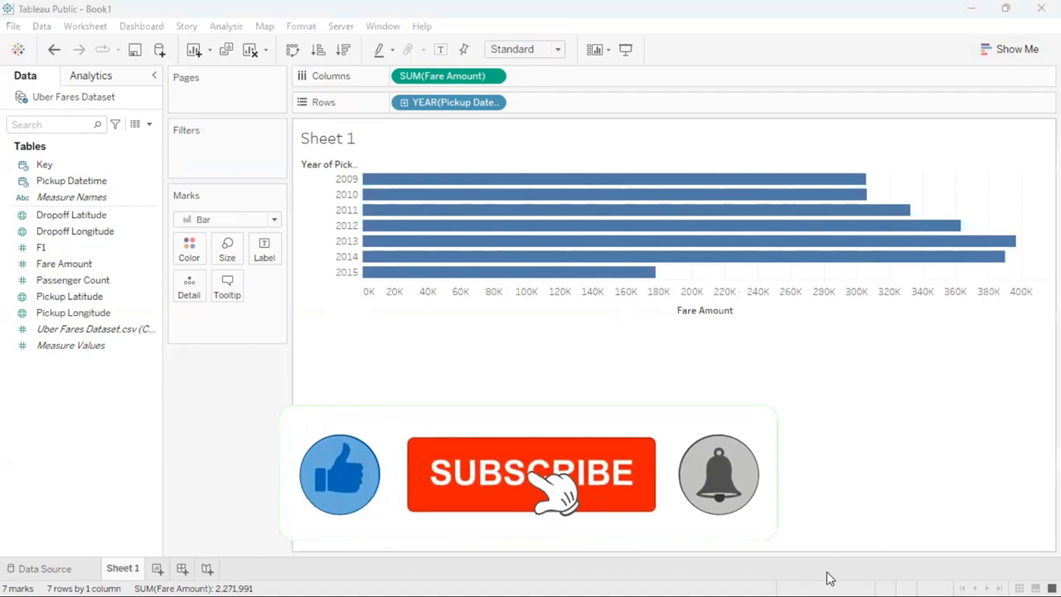
click(531, 474)
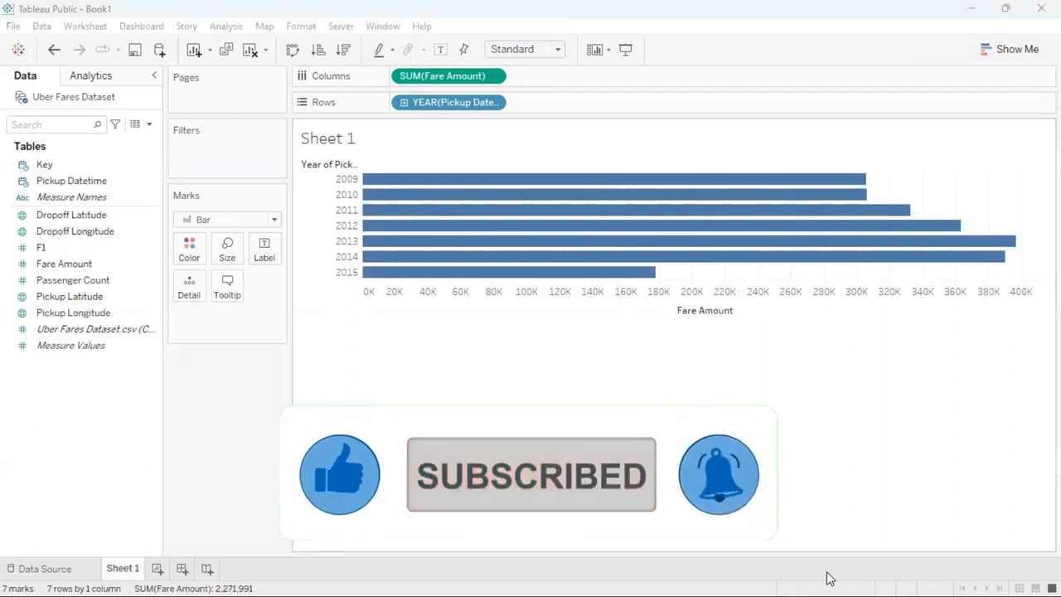